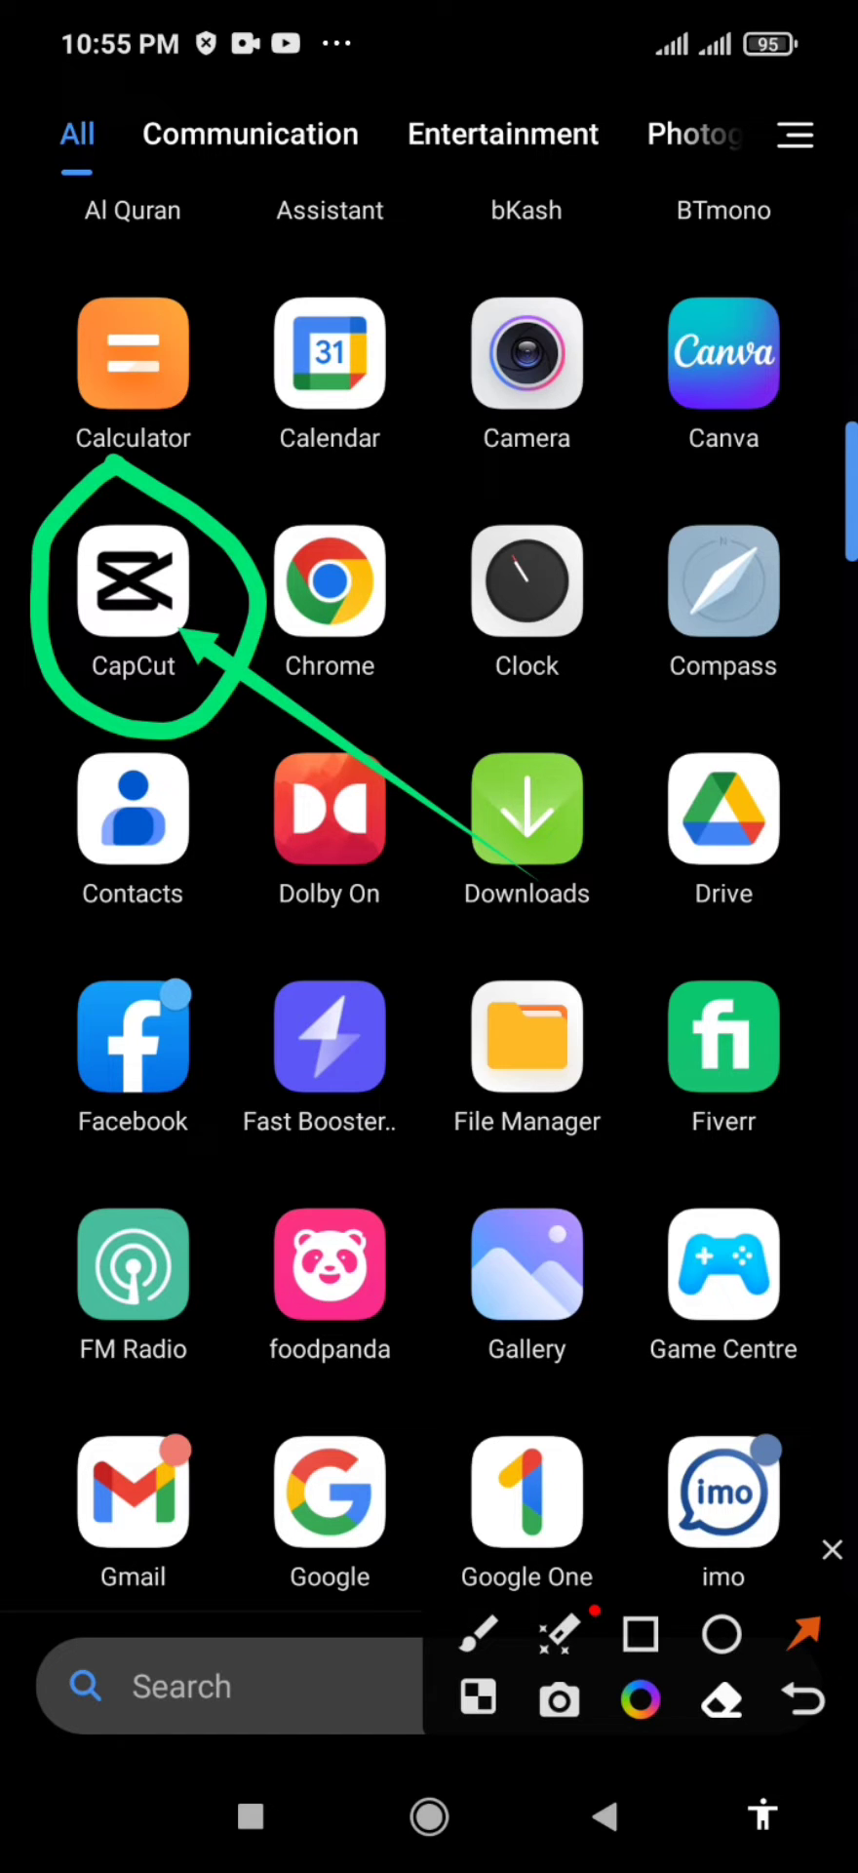
# Step: Launch CapCut from the app drawer to reach its home screen with local projects
pyautogui.click(133, 585)
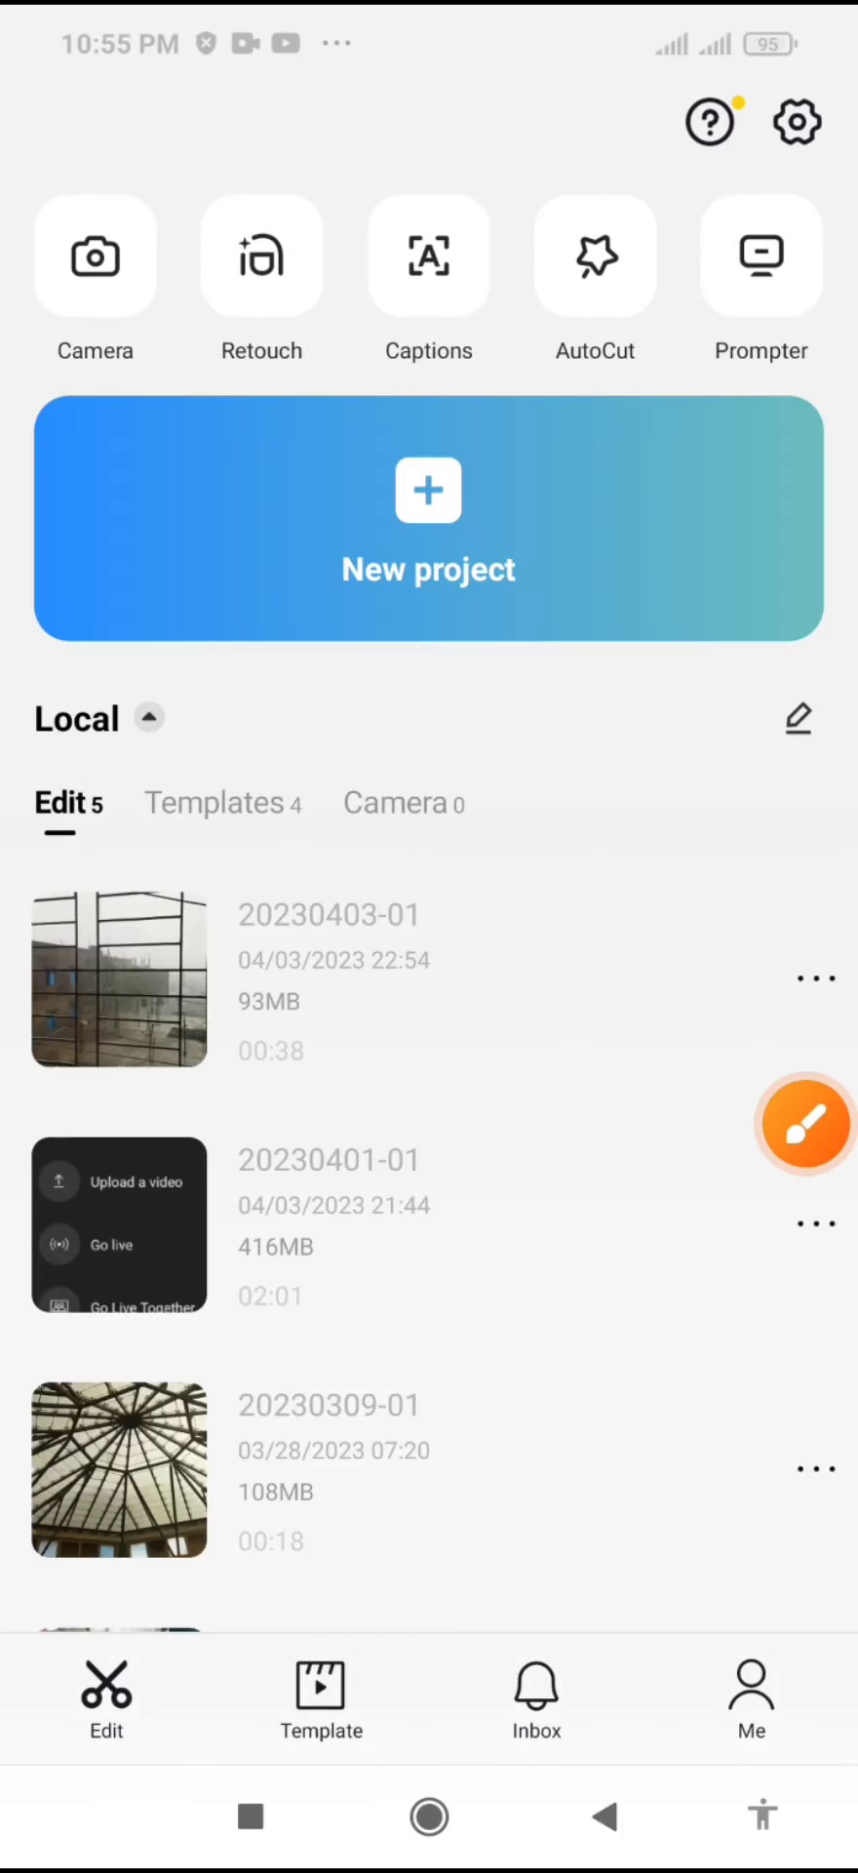
# Step: Open an existing project from the Local list and reveal the ending clip on its timeline
pyautogui.moveTo(275, 430); pyautogui.dragTo(430, 693)
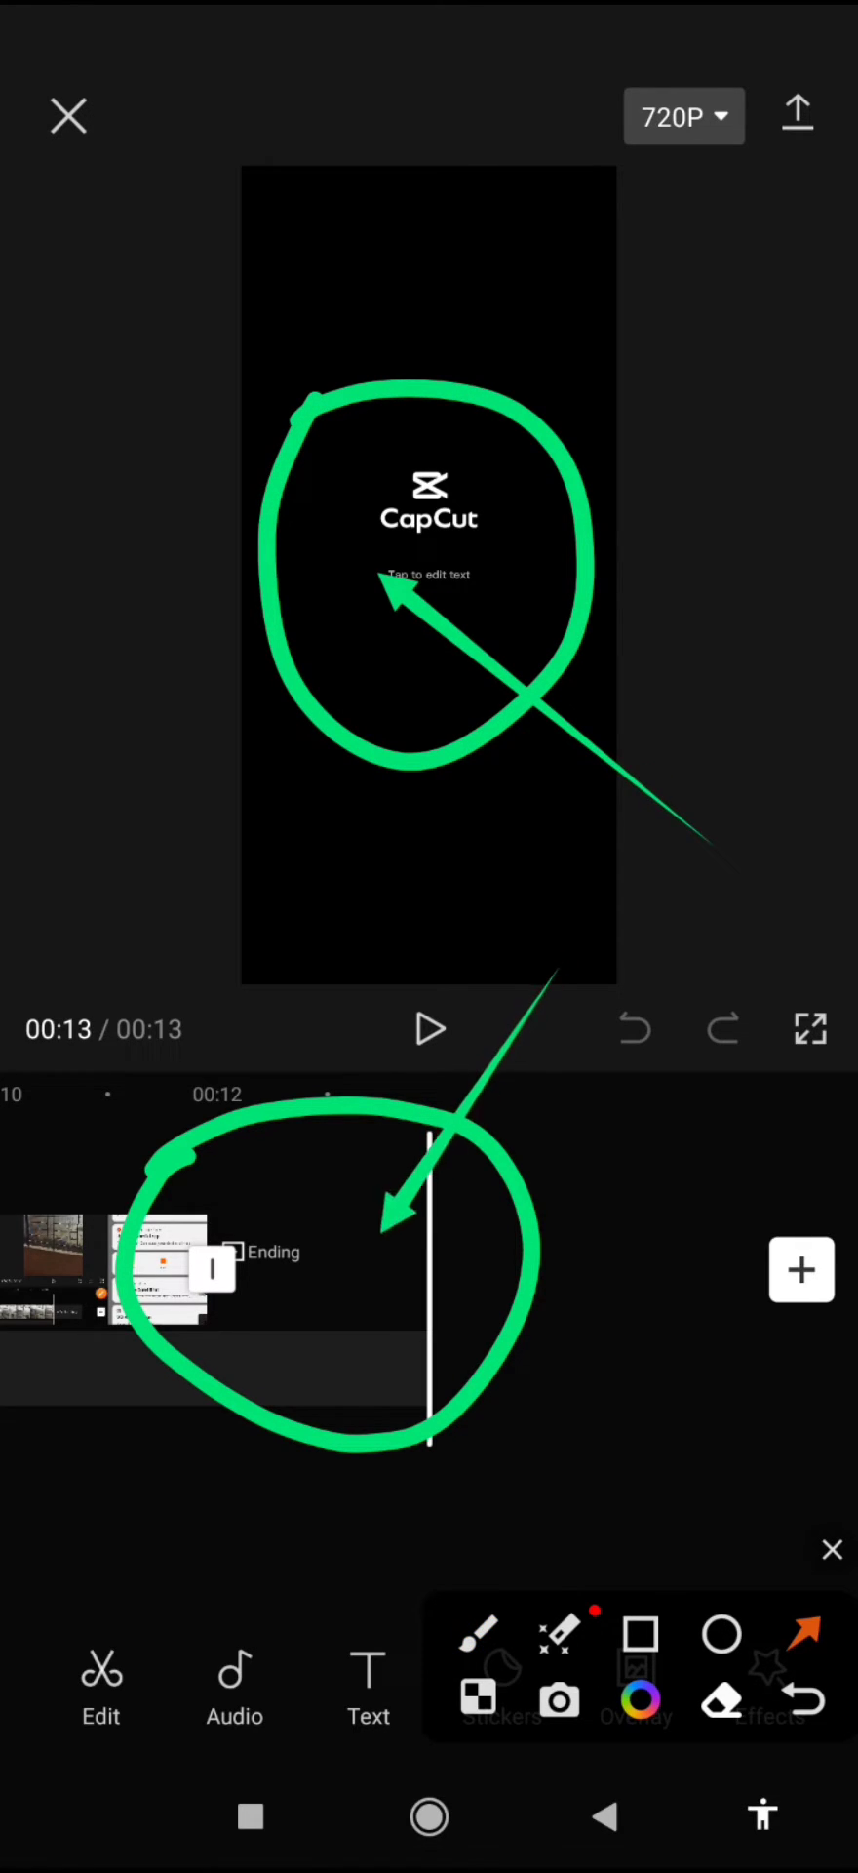
pyautogui.click(832, 1549)
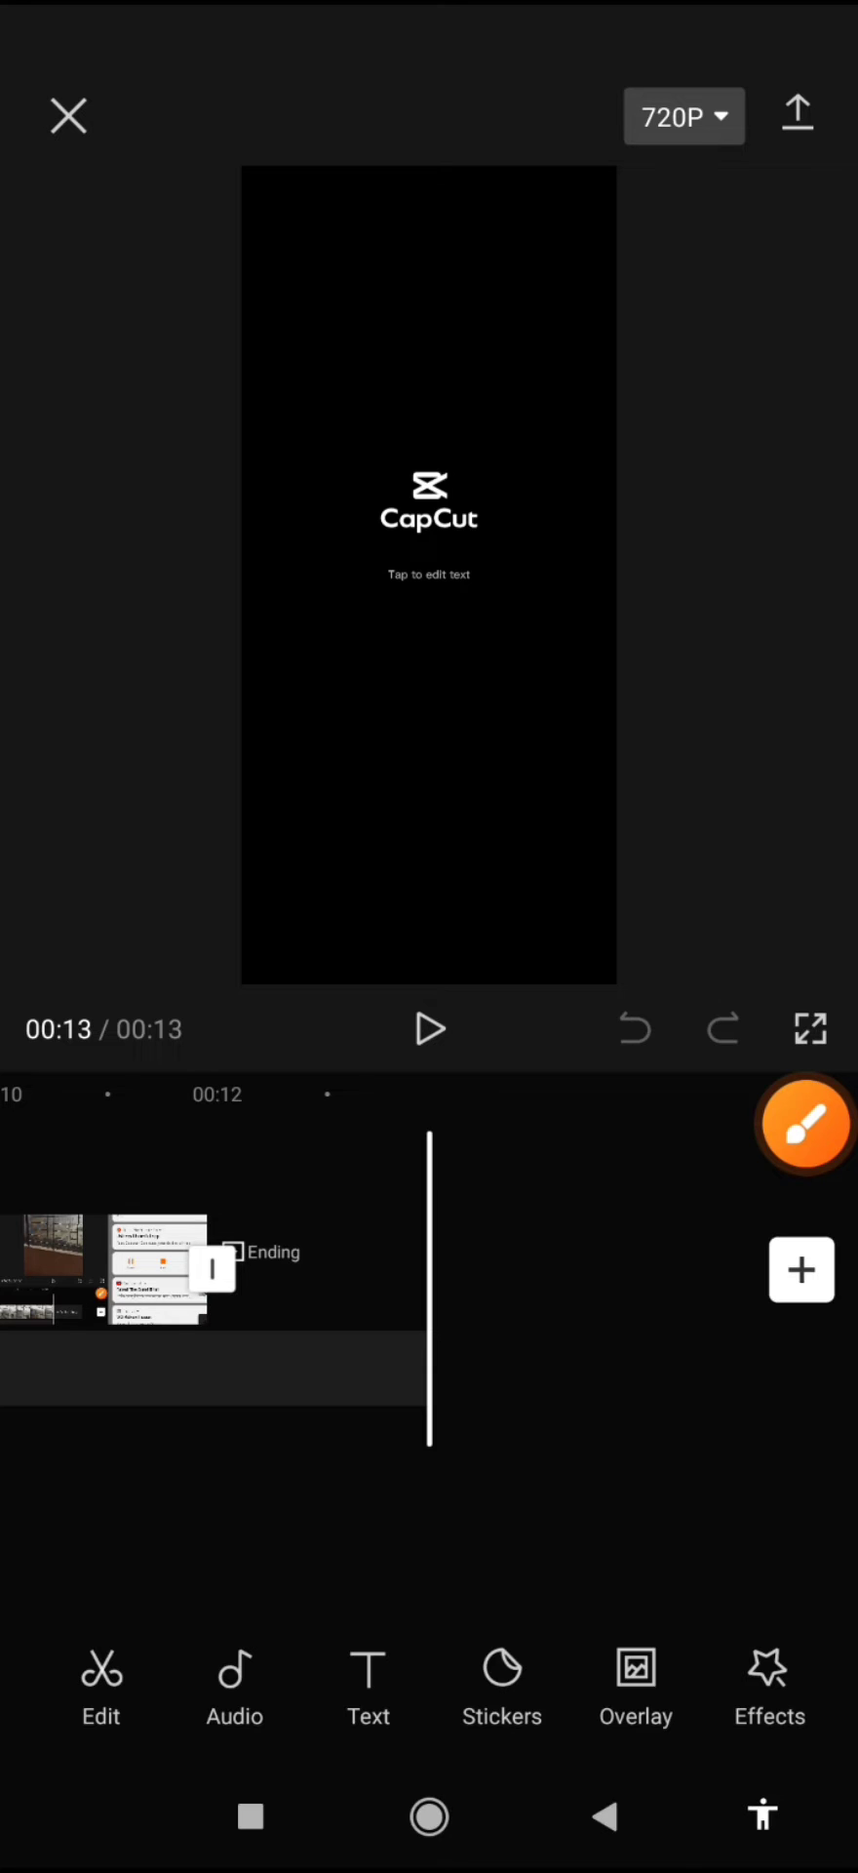
pyautogui.click(802, 1125)
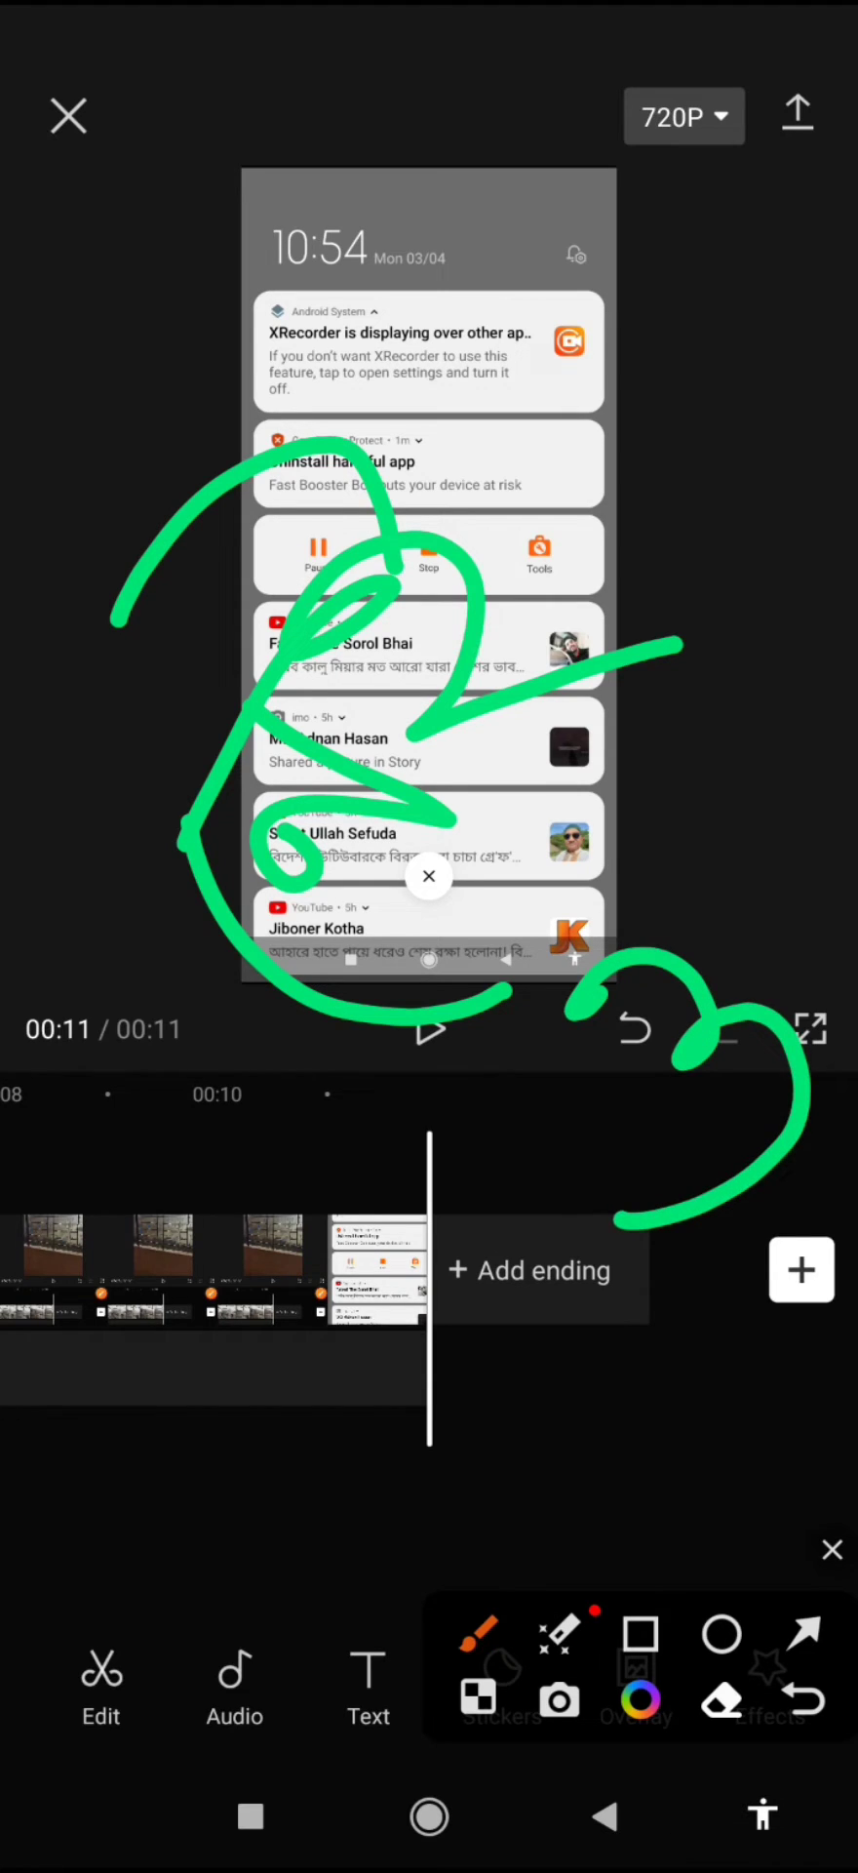
pyautogui.moveTo(603, 872); pyautogui.dragTo(818, 740)
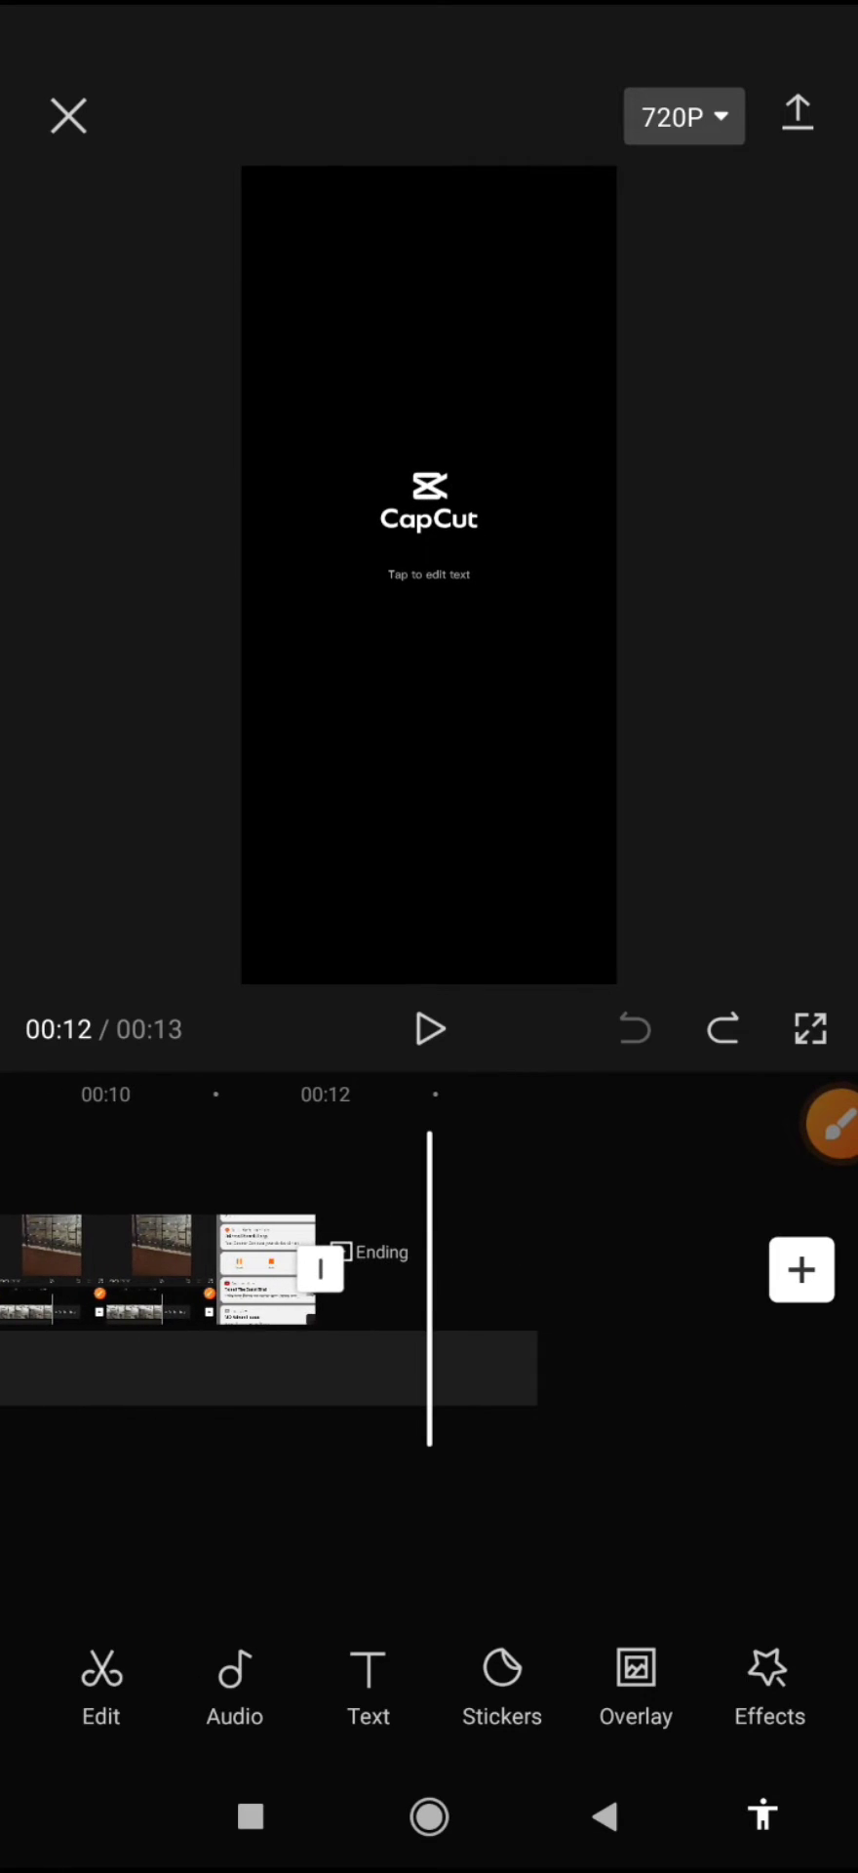
# Step: Select the CapCut ending clip and delete it, leaving an 11-second project
pyautogui.click(833, 1125)
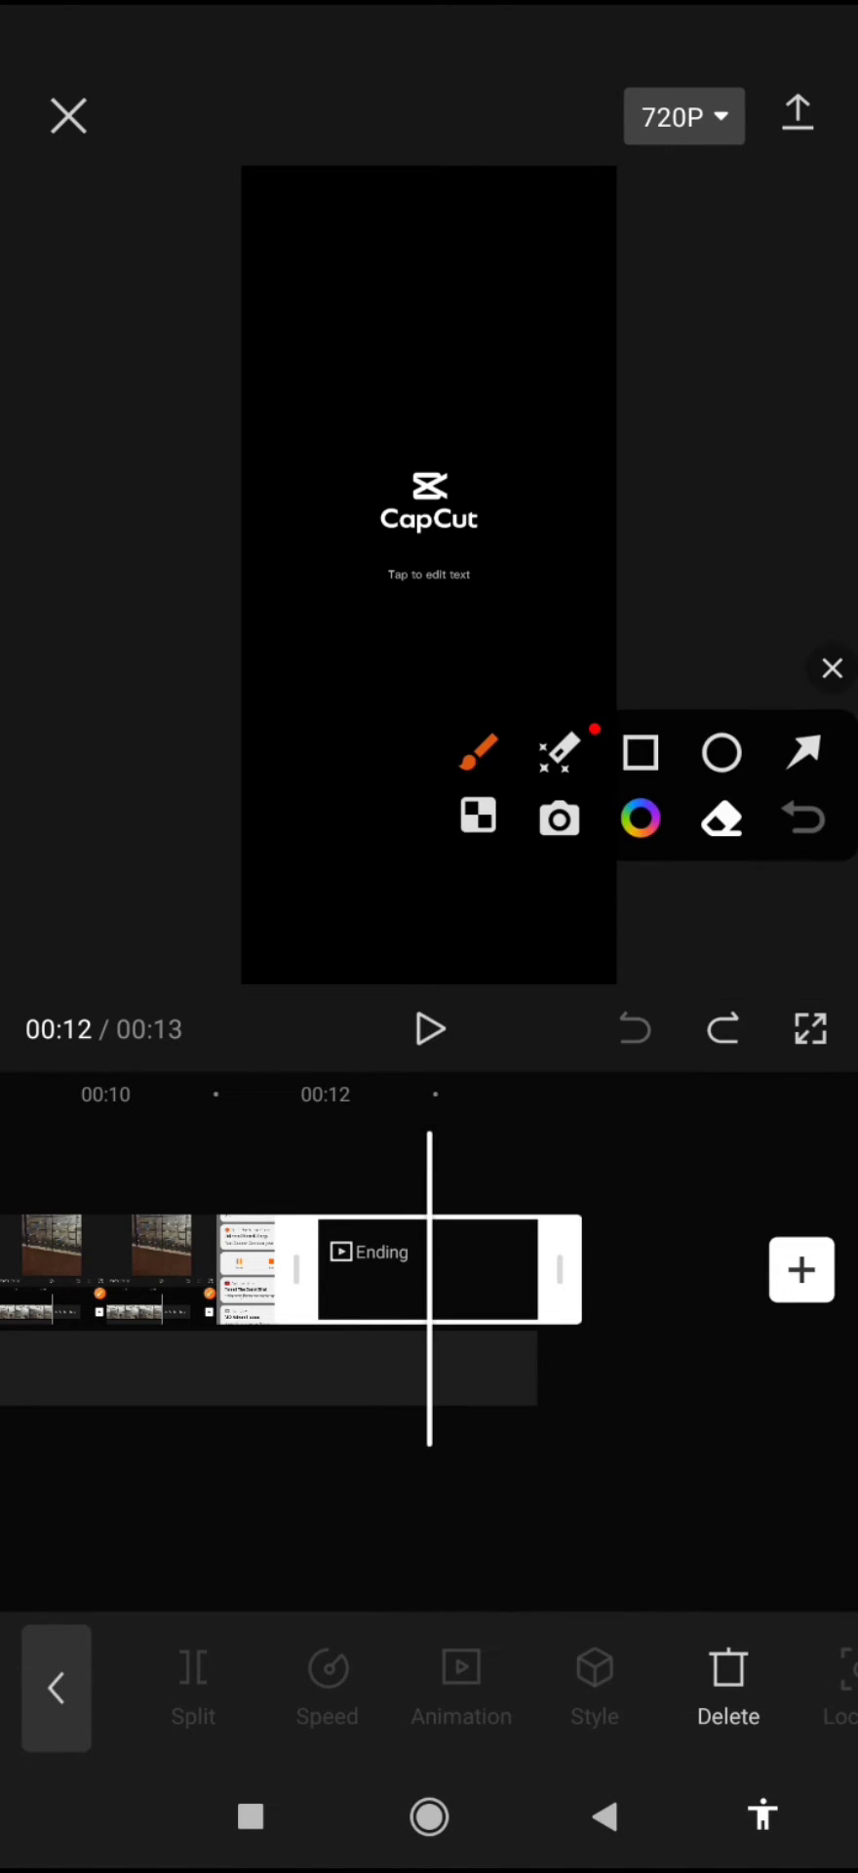
pyautogui.click(729, 1684)
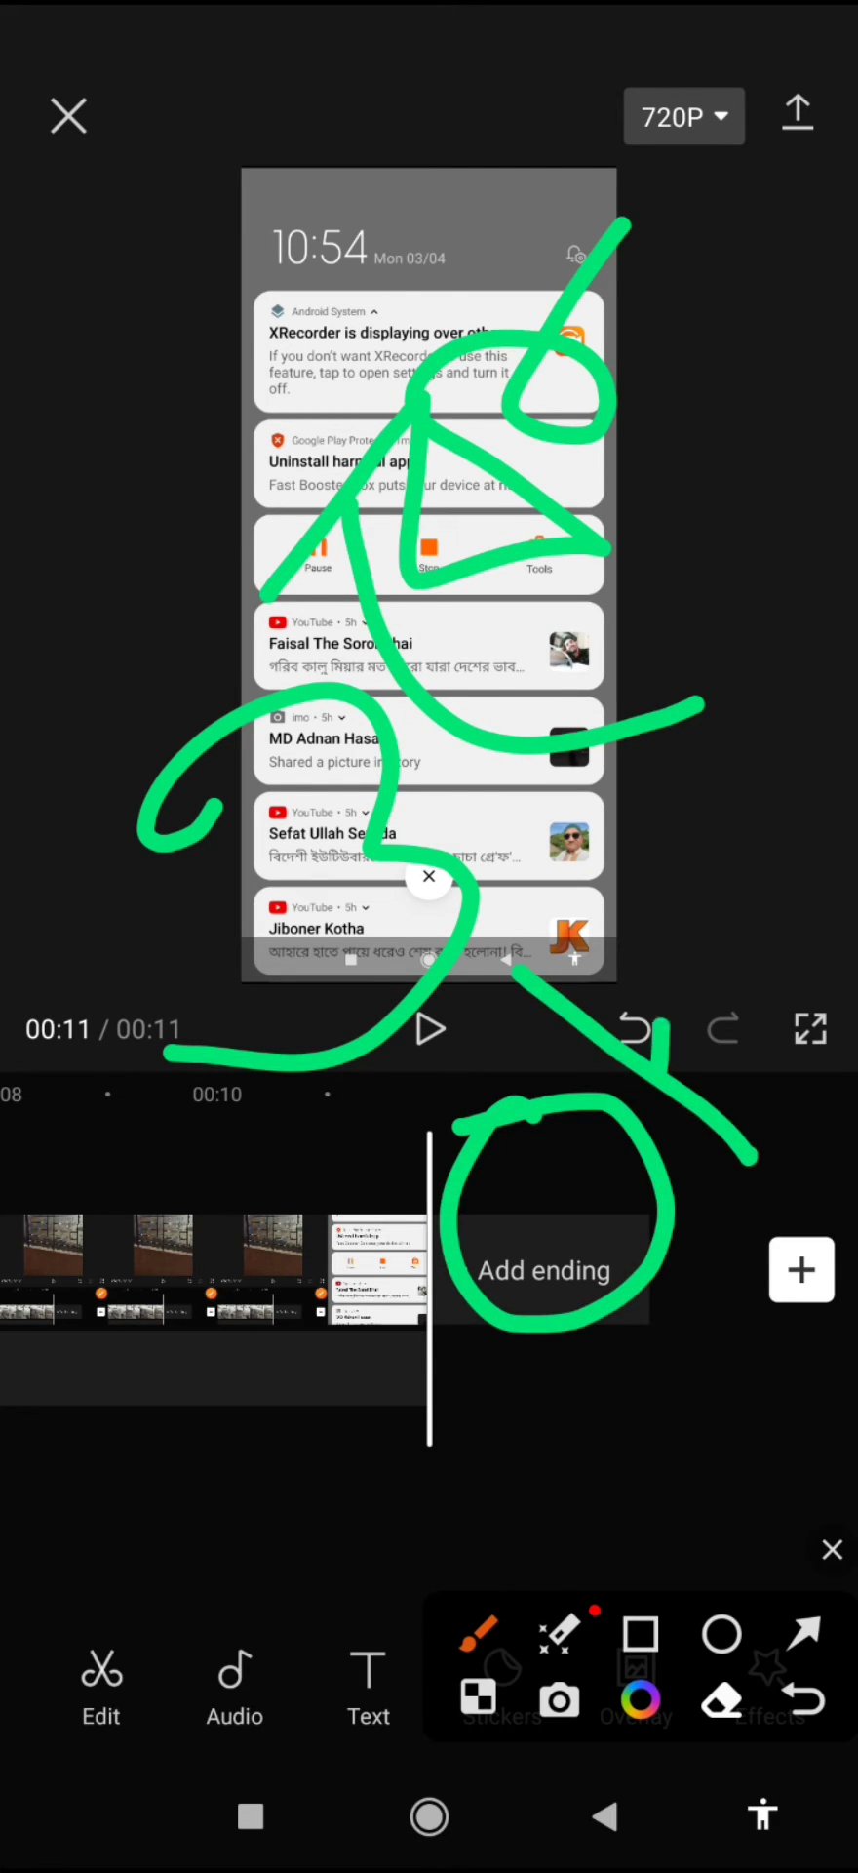
# Step: Swipe the timeline back so the playhead sits at 00:00
pyautogui.moveTo(668, 824); pyautogui.dragTo(835, 1051)
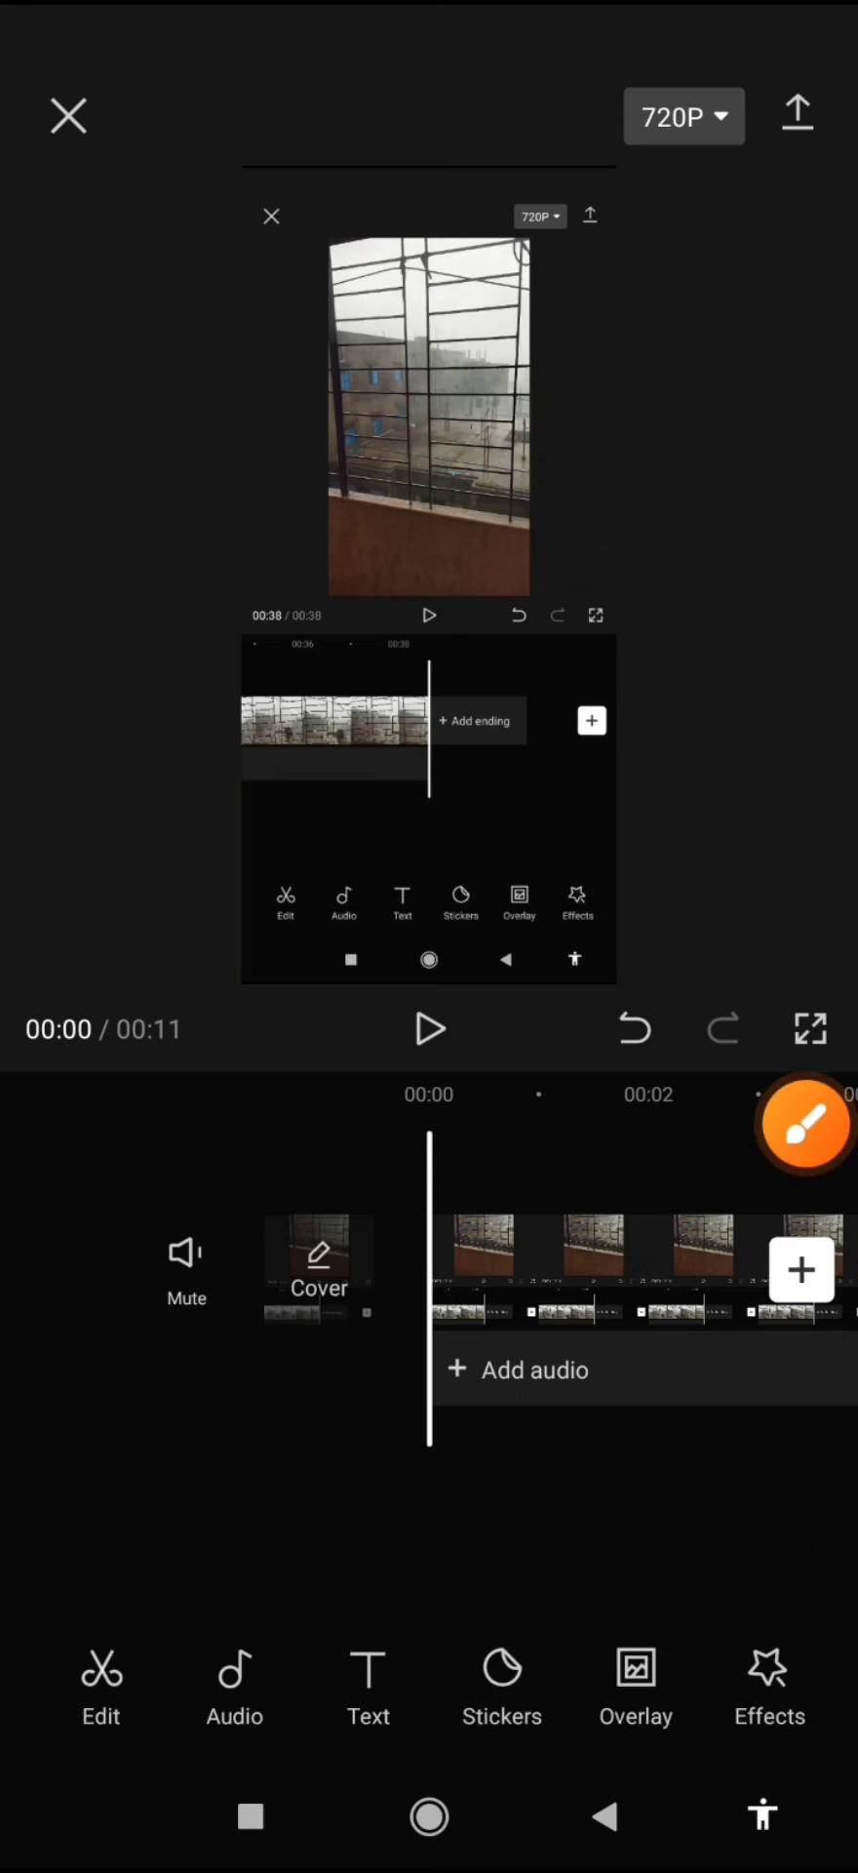
pyautogui.click(803, 1123)
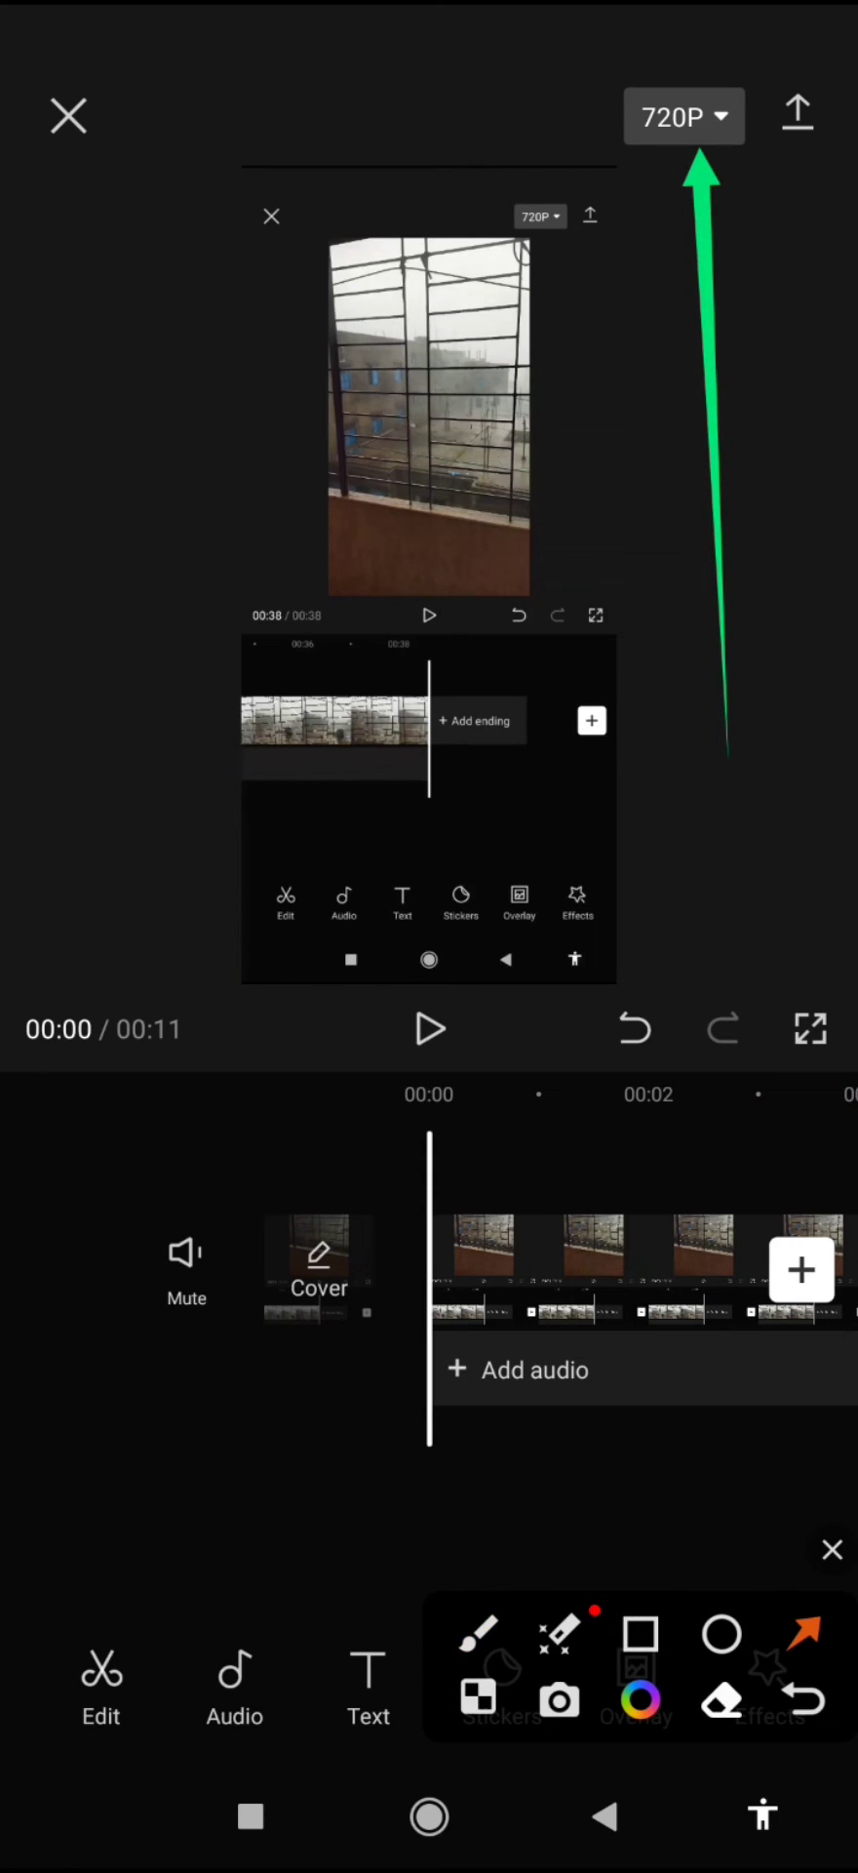
# Step: Set the export settings to 1080p resolution and 60 fps frame rate
pyautogui.click(682, 116)
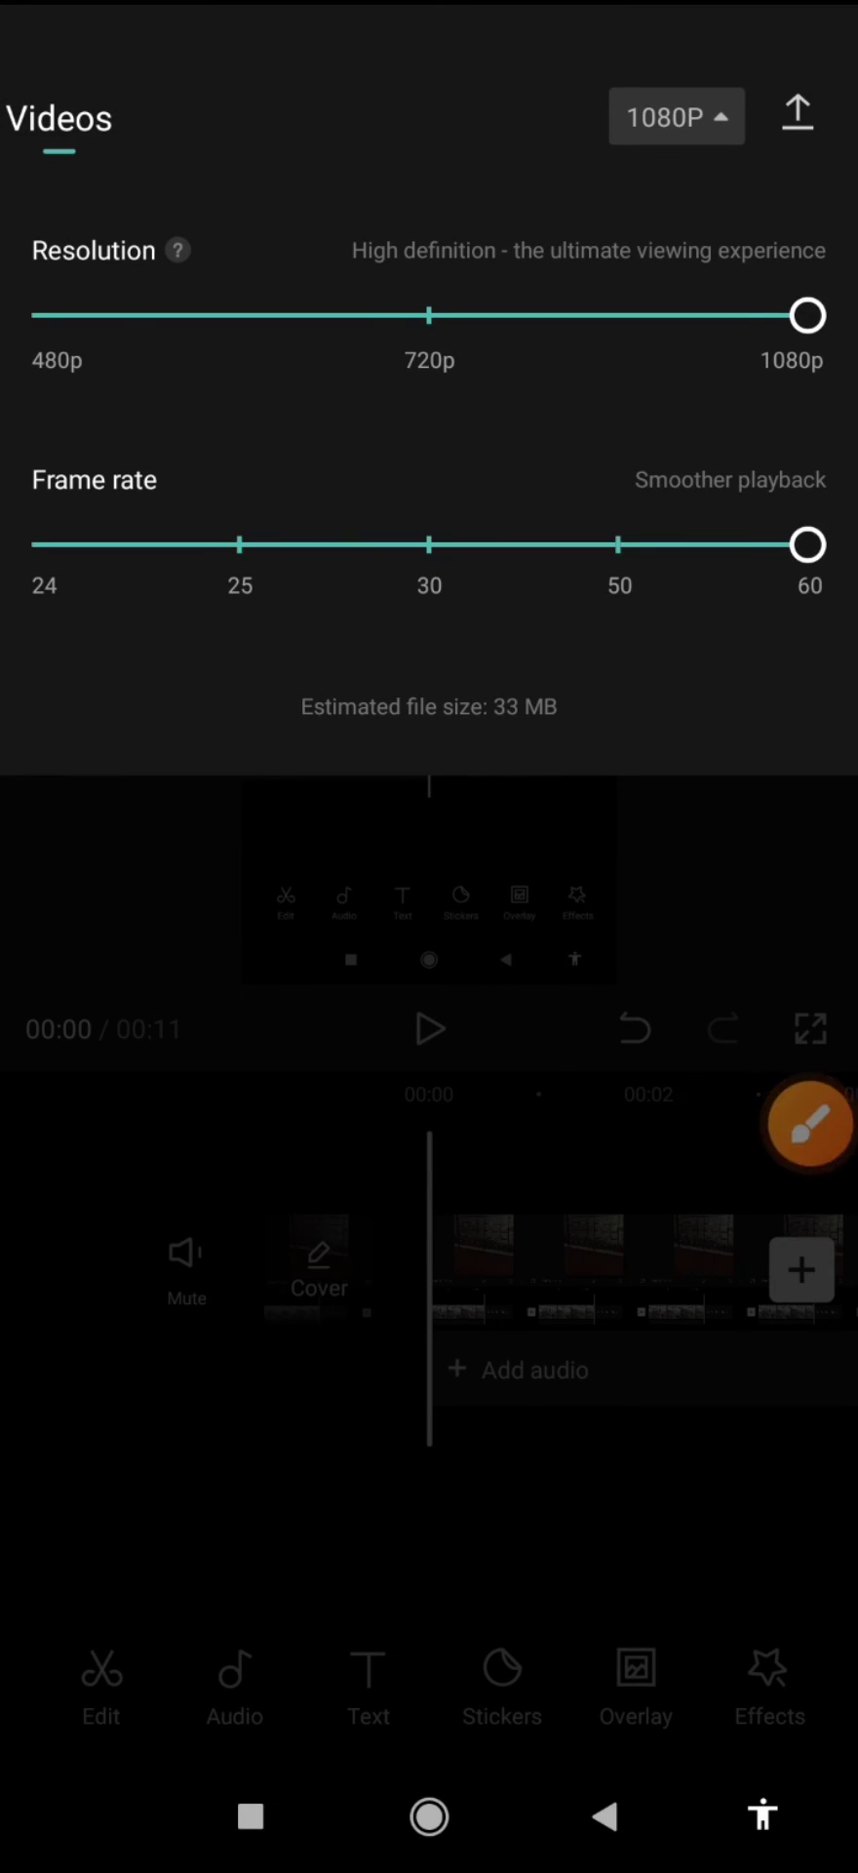
pyautogui.click(811, 1122)
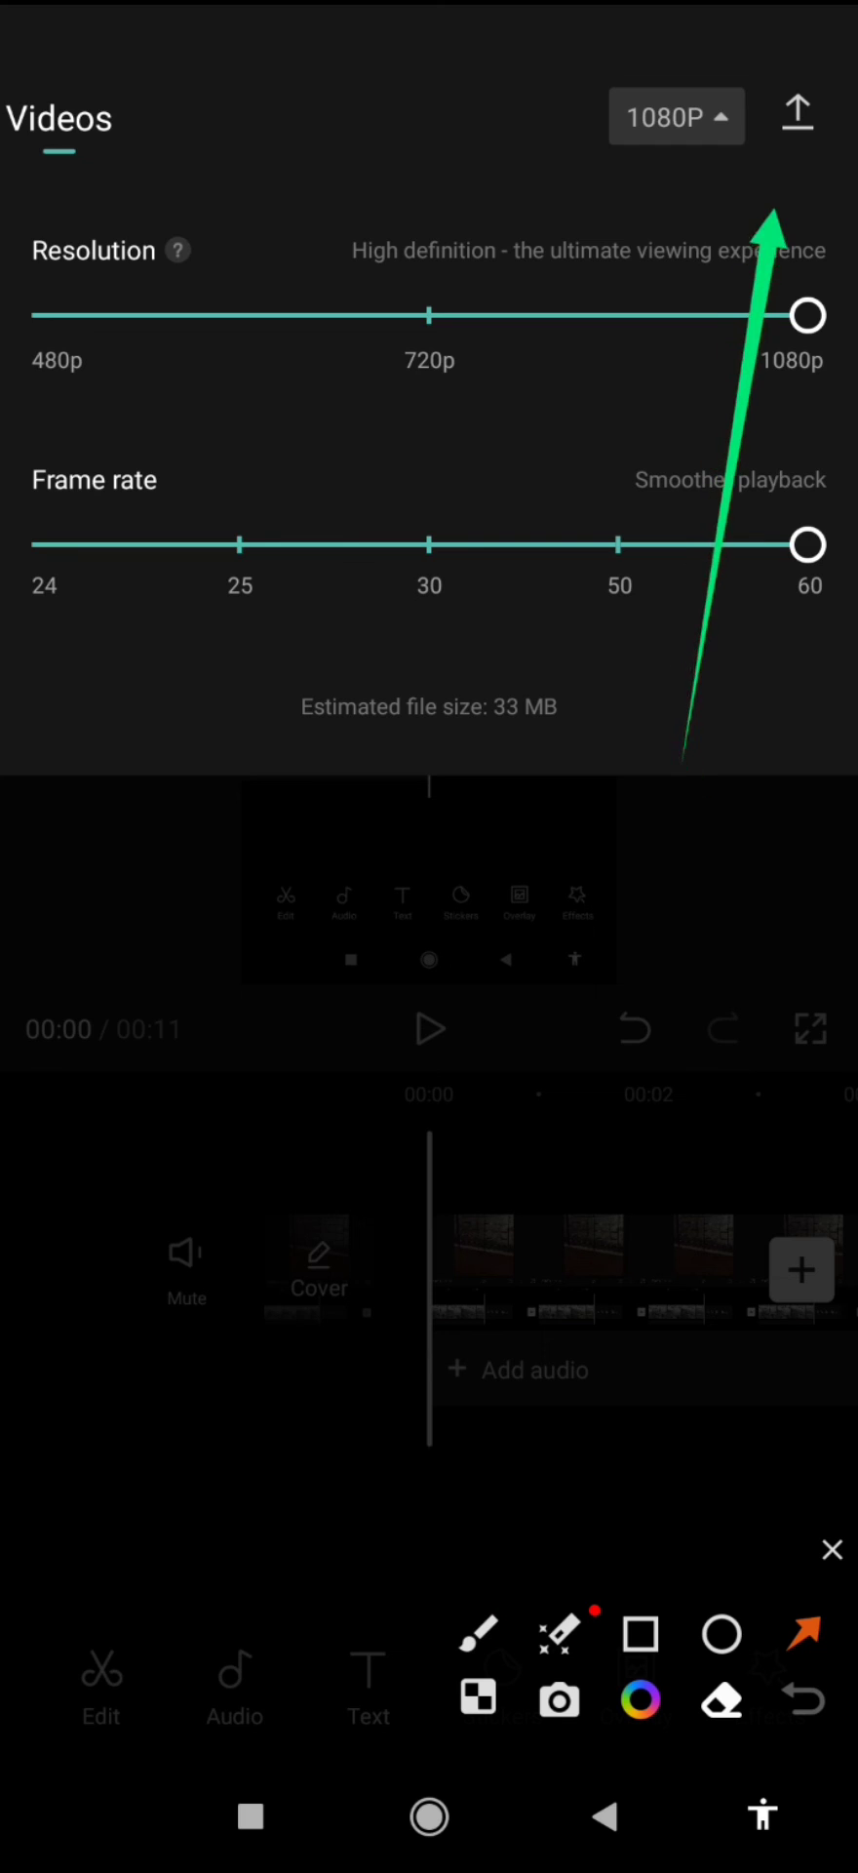